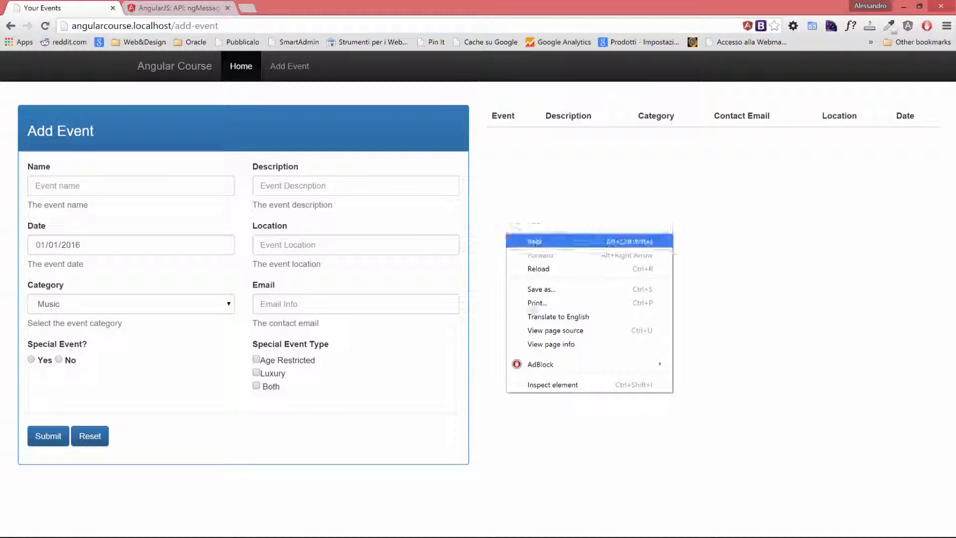
Inspect the Add Event page and switch DevTools to the AngularJS Batarang panel.
click(552, 385)
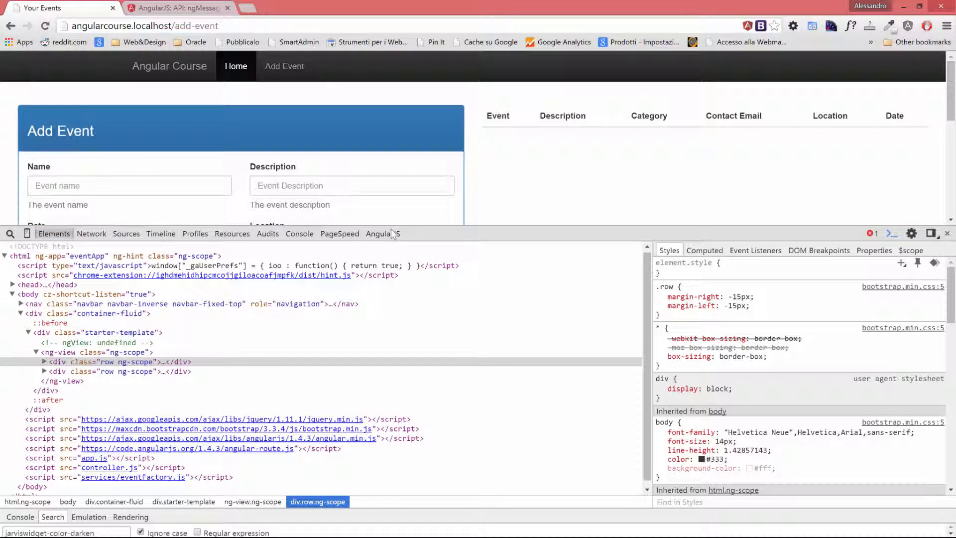
click(382, 233)
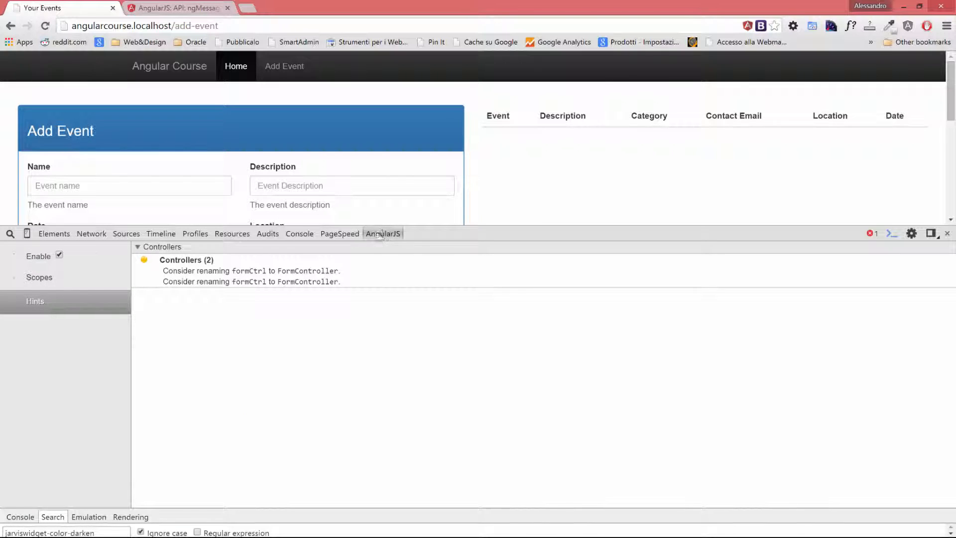
mouse_move(46, 356)
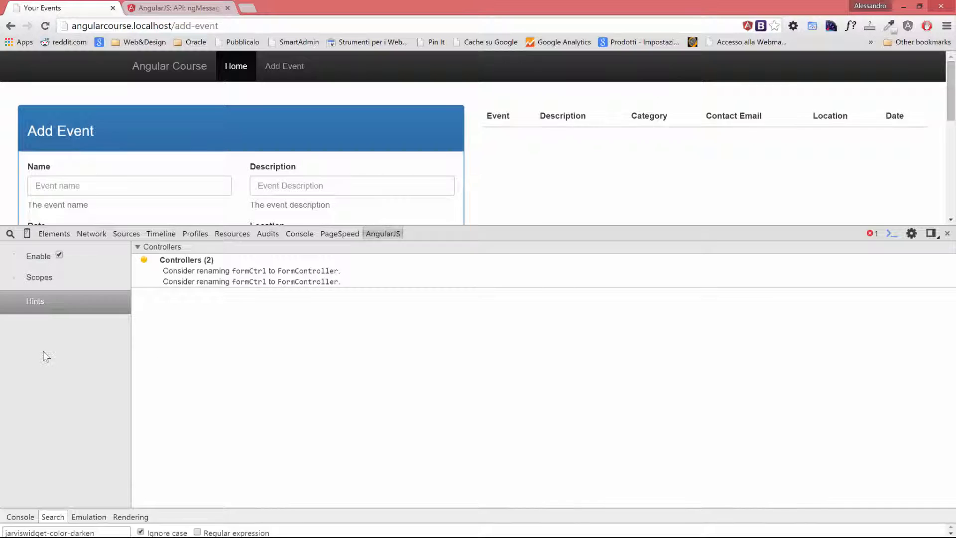
Show the Scopes view and expand the addEventForm model ($valid false, $invalid true).
click(39, 277)
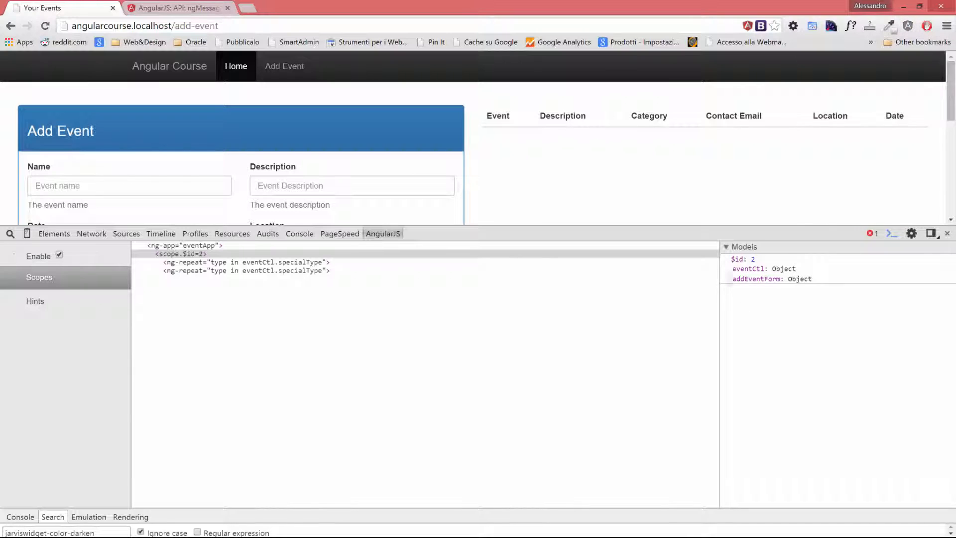
click(757, 279)
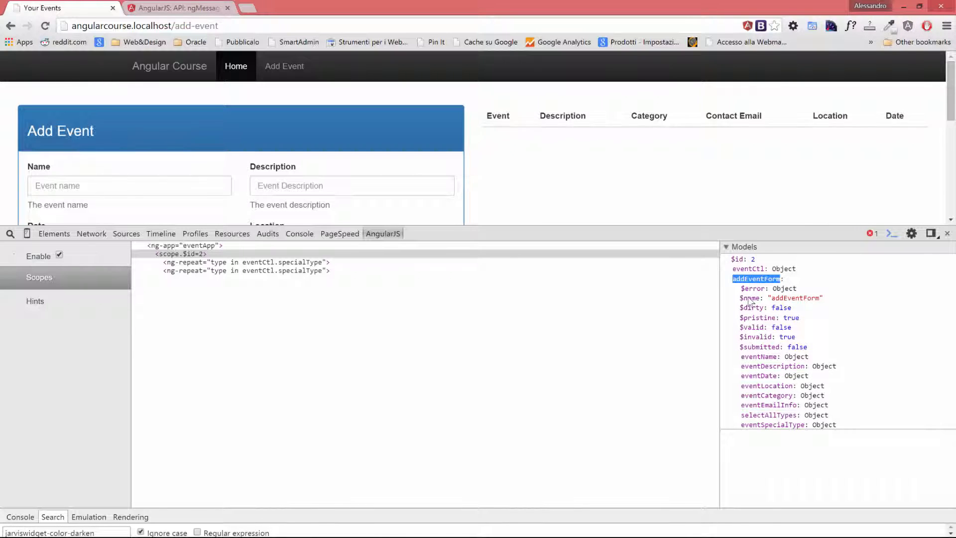
mouse_move(742, 314)
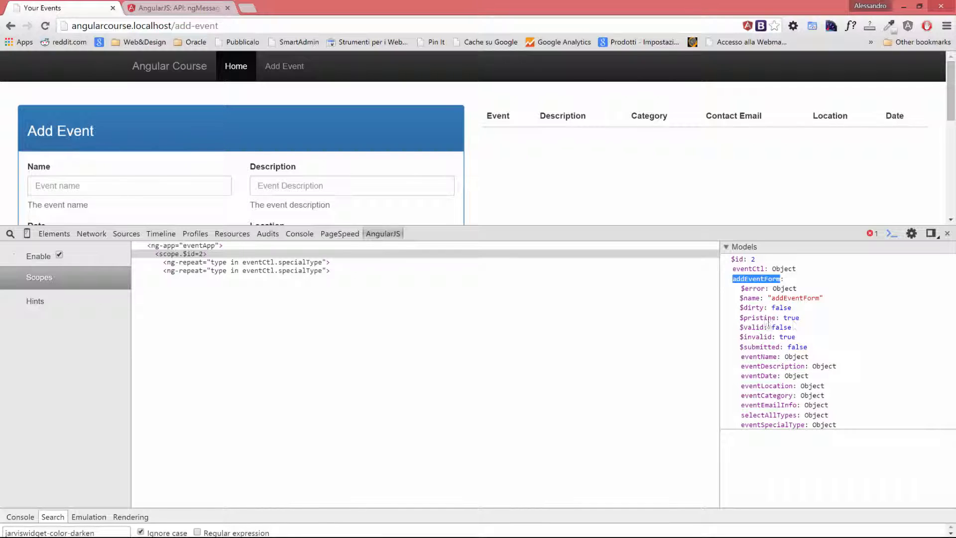
mouse_move(805, 303)
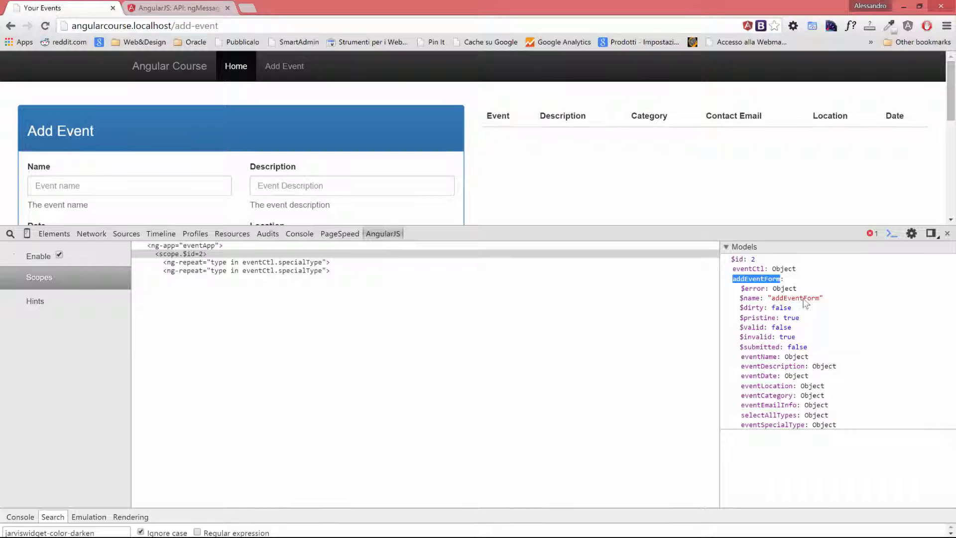
mouse_move(724, 347)
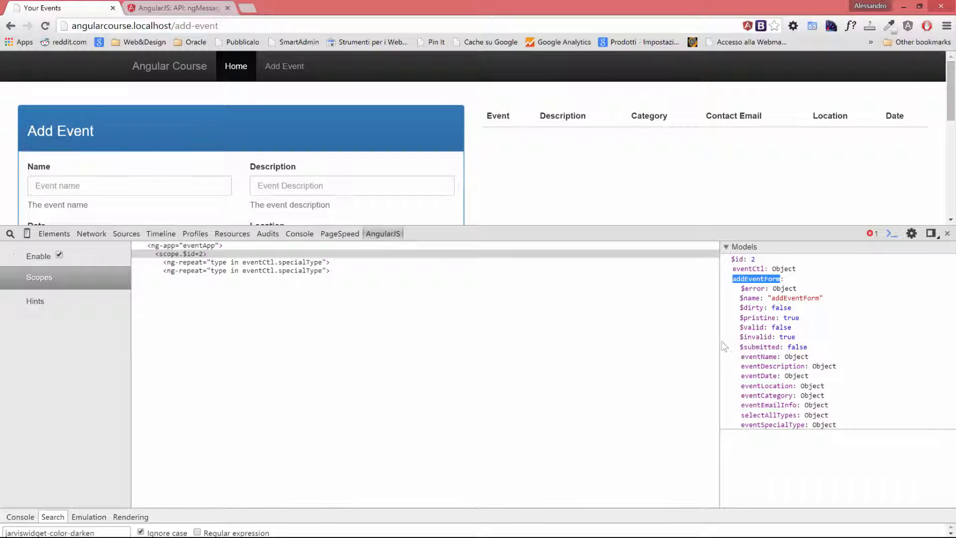
mouse_move(762, 341)
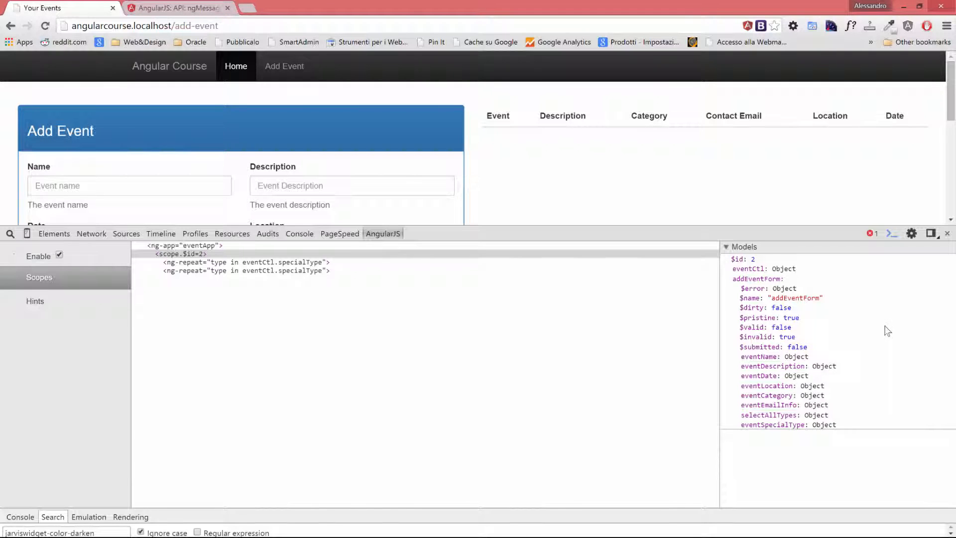
mouse_move(775, 366)
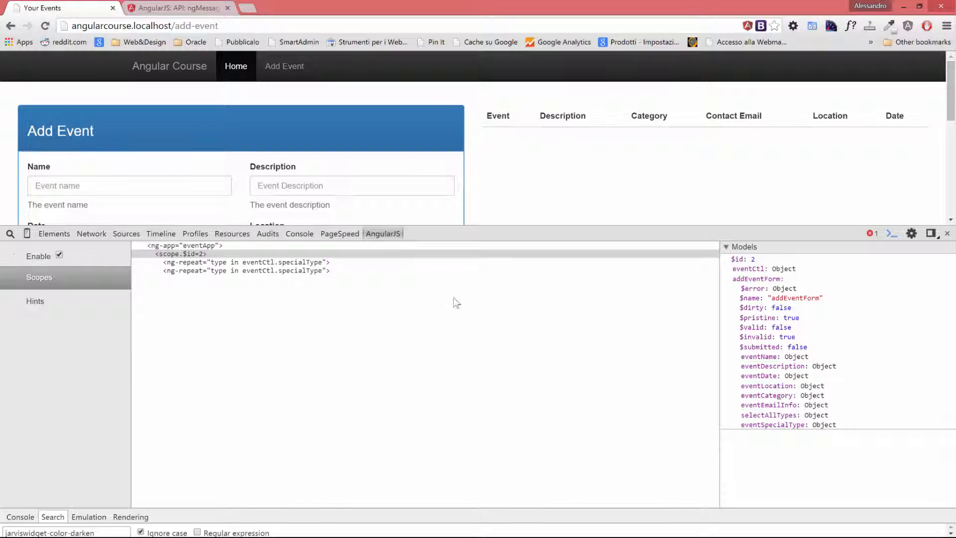
mouse_move(781, 360)
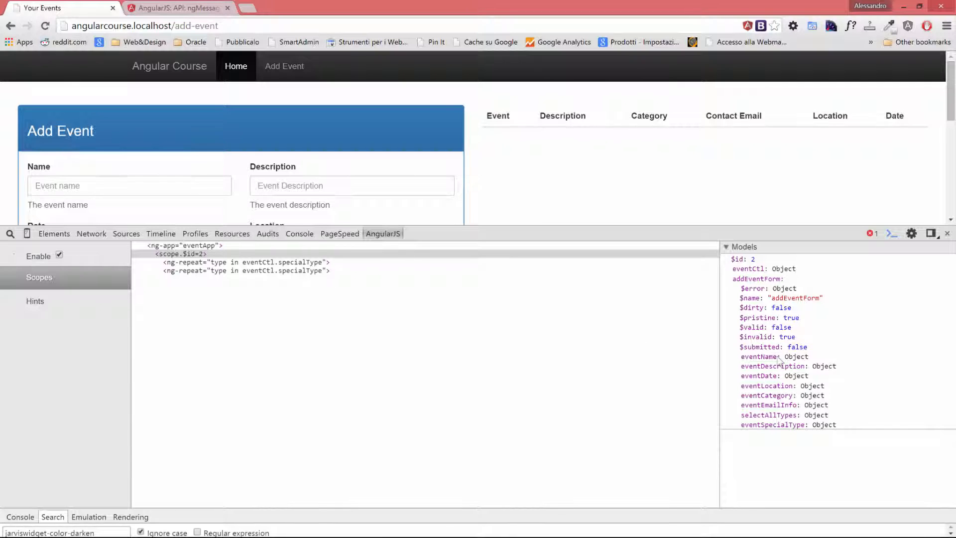
Expand the eventName field model to reveal its untouched, pristine and invalid states.
click(761, 357)
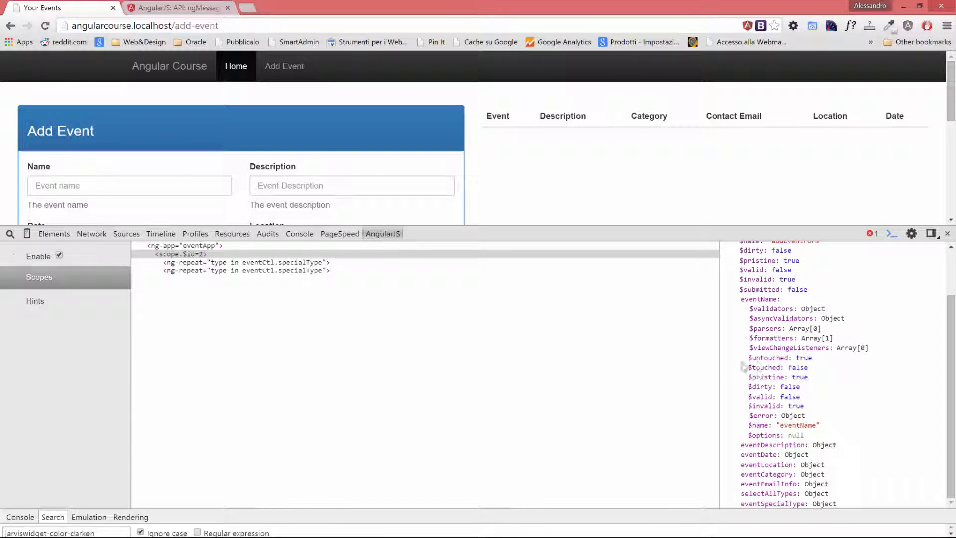
mouse_move(812, 359)
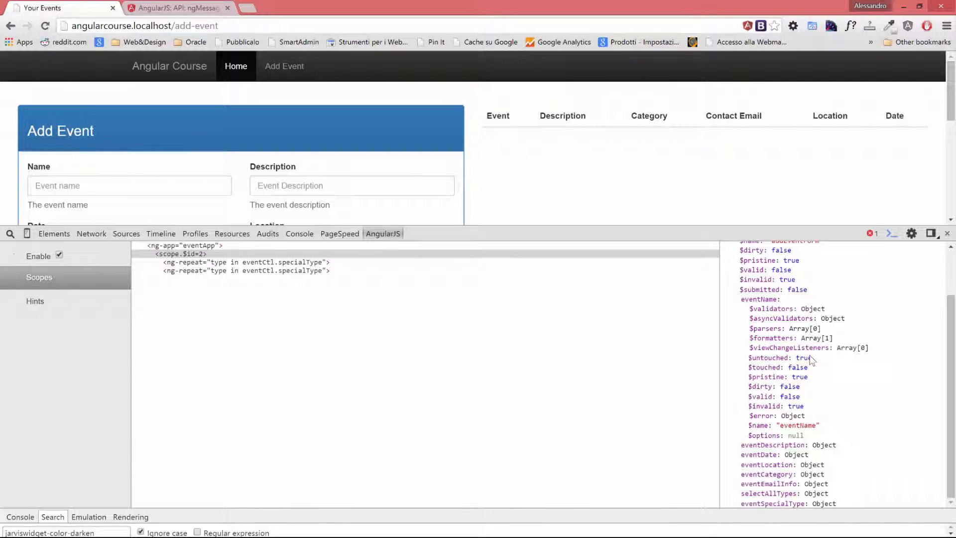
mouse_move(111, 178)
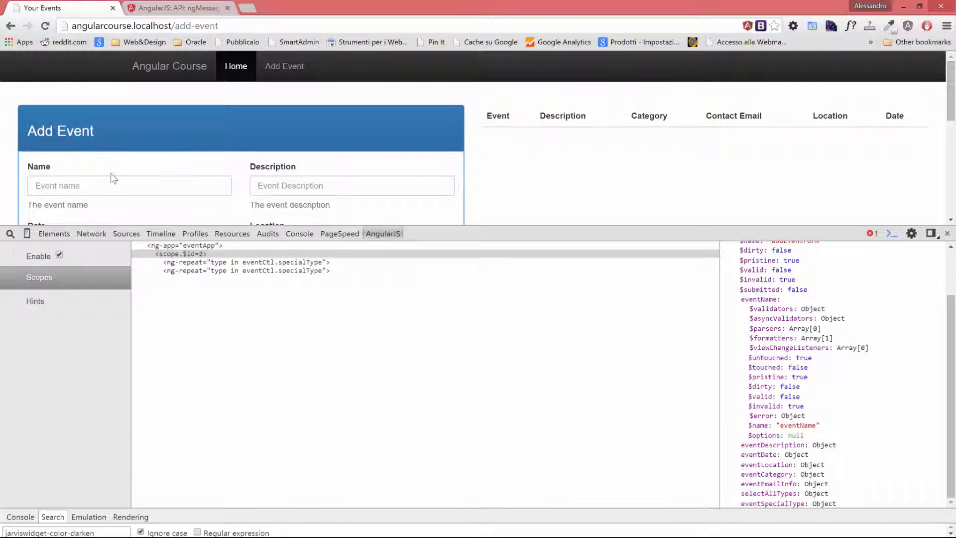
mouse_move(797, 374)
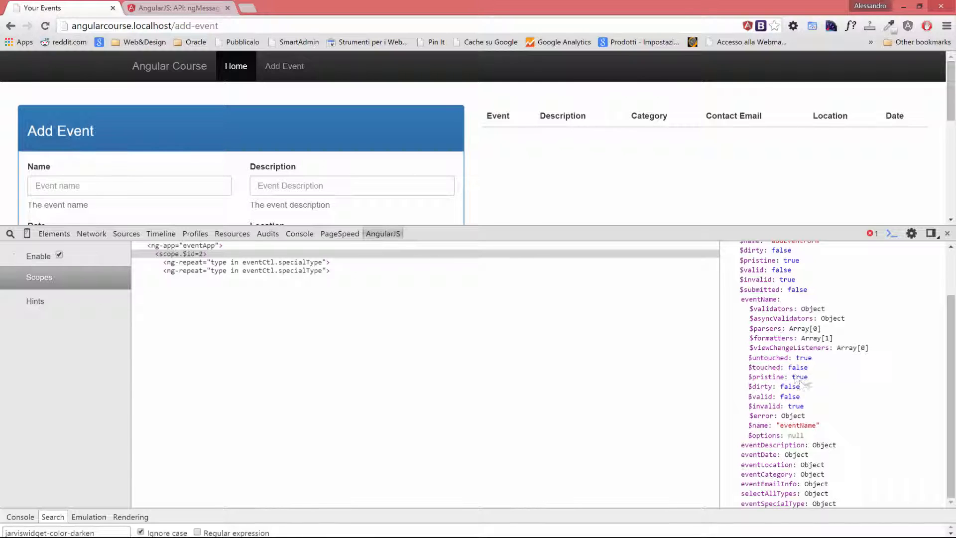
mouse_move(793, 406)
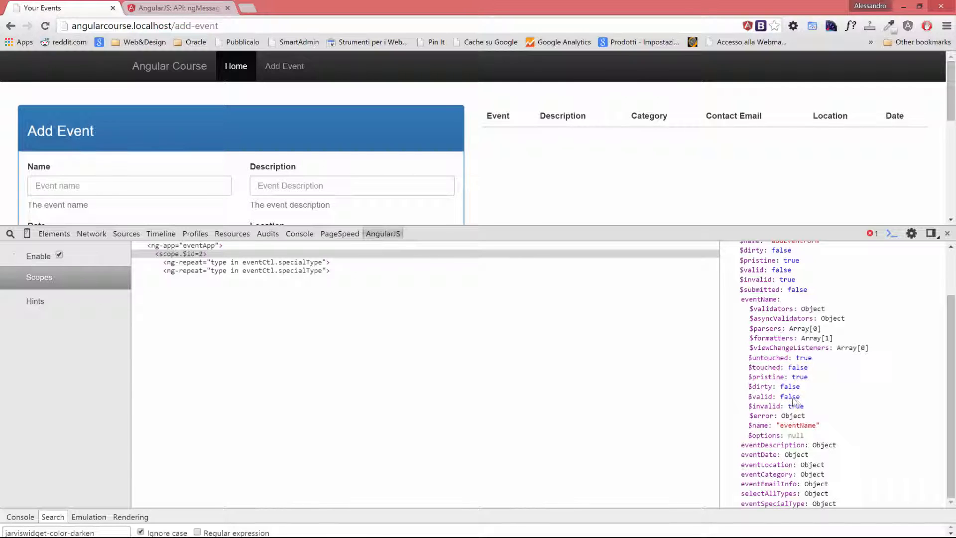
mouse_move(808, 407)
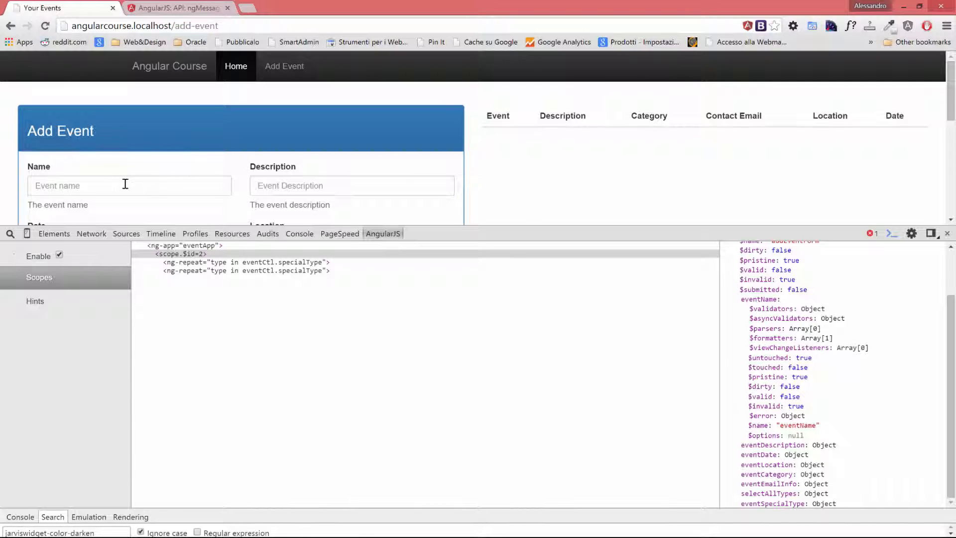
Enter MyName as the event name and leave the field so eventName shows $touched.
click(128, 185)
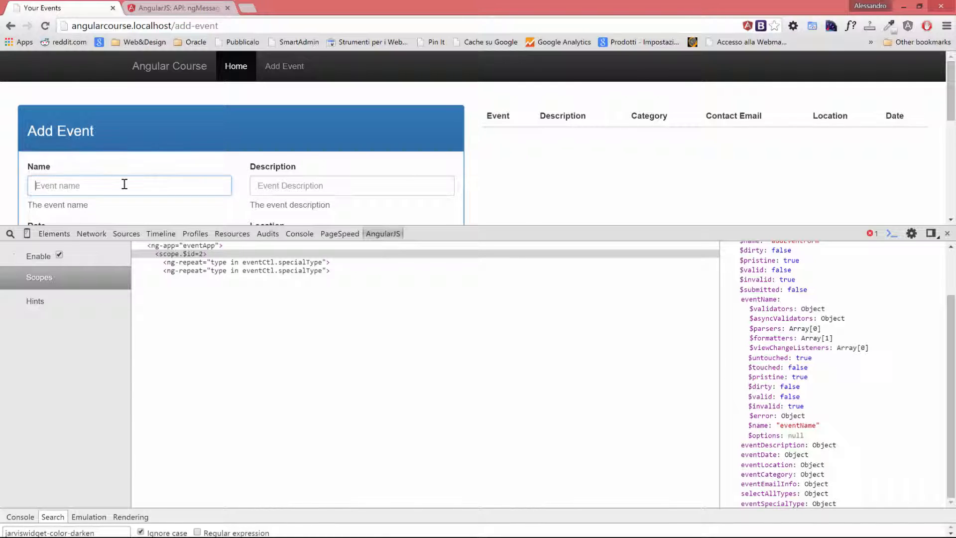
text(M)
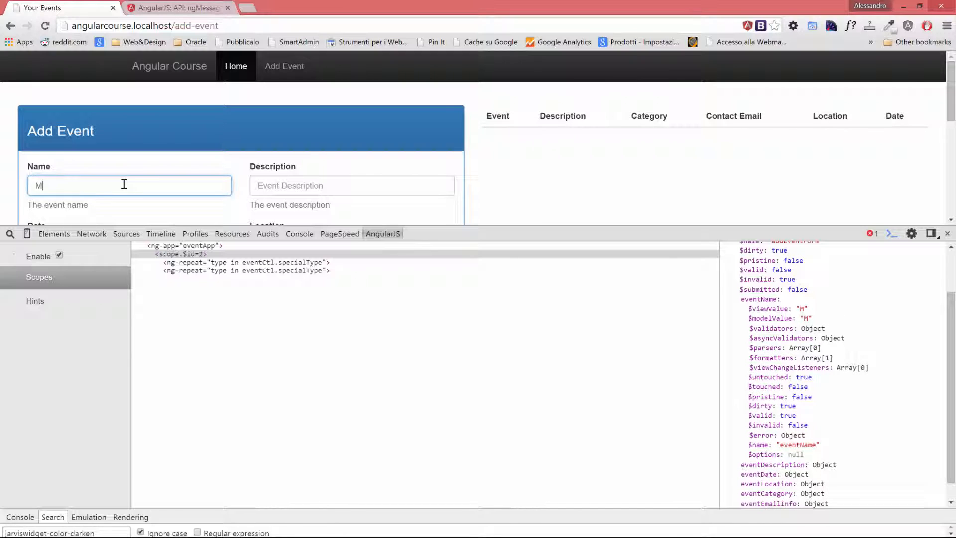
text(yName)
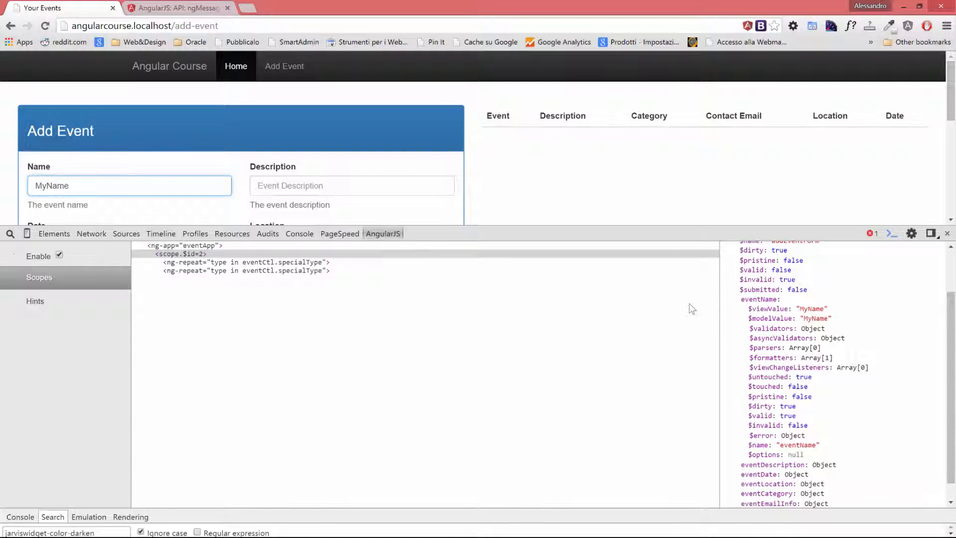
mouse_move(794, 382)
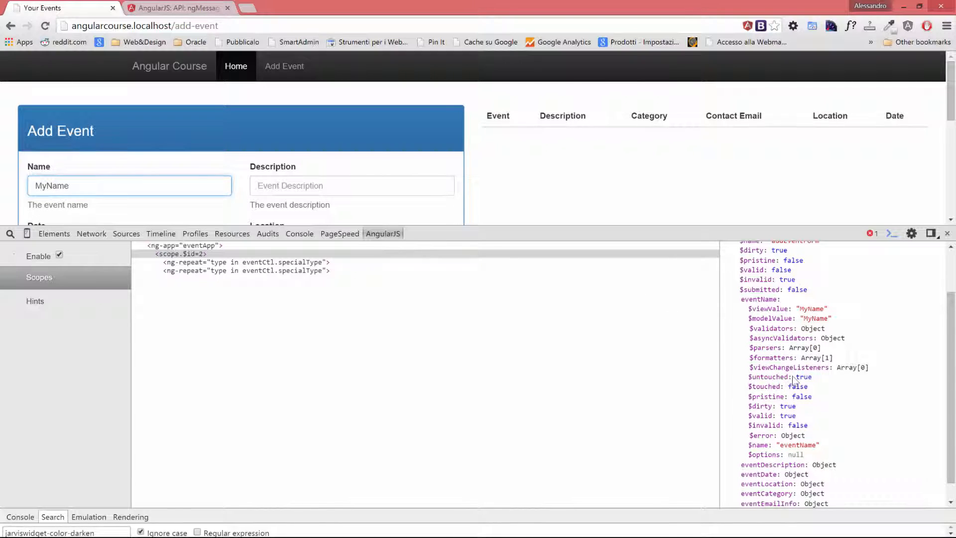
click(293, 185)
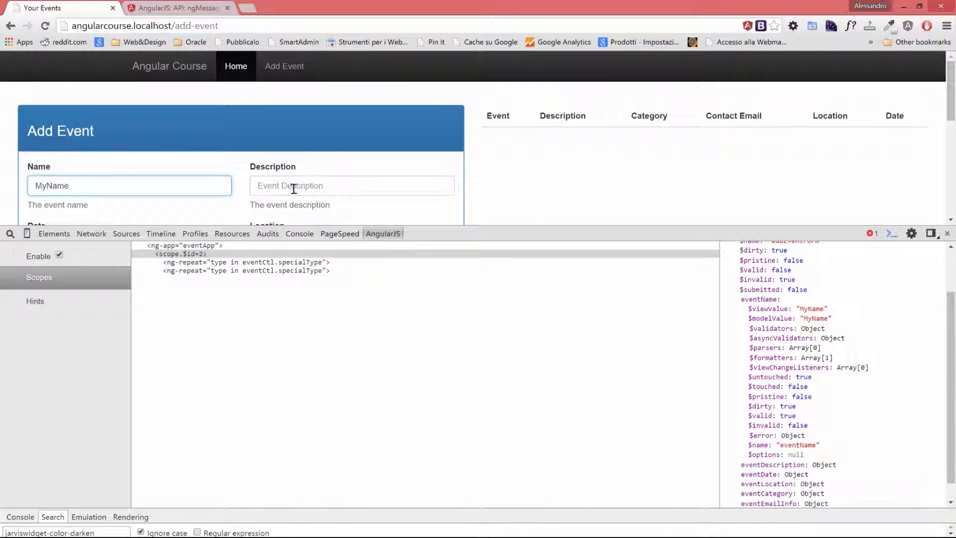
mouse_move(765, 416)
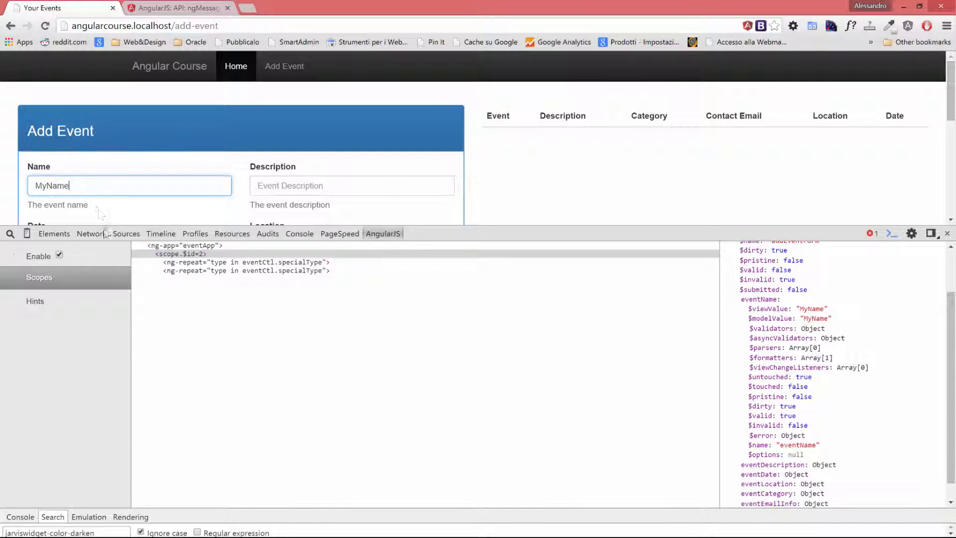
mouse_move(813, 428)
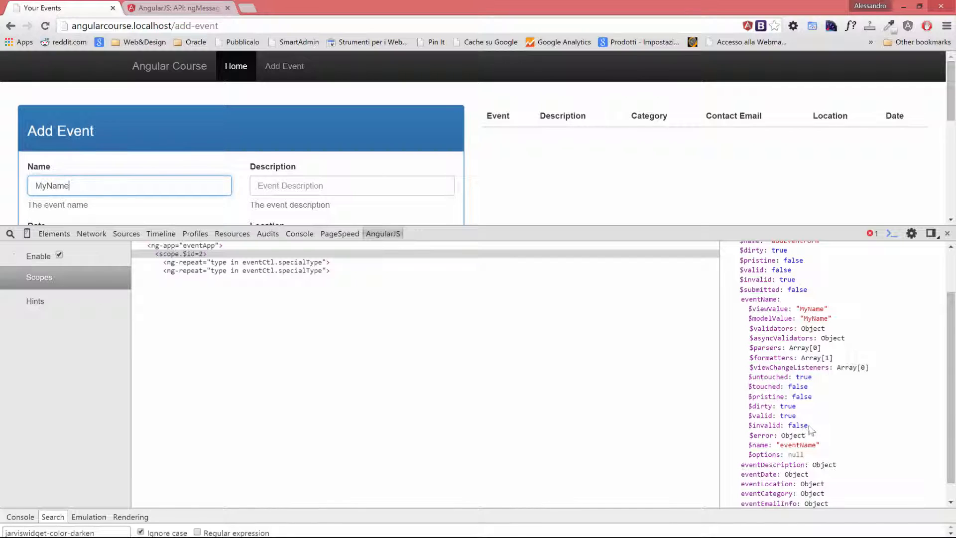
click(352, 185)
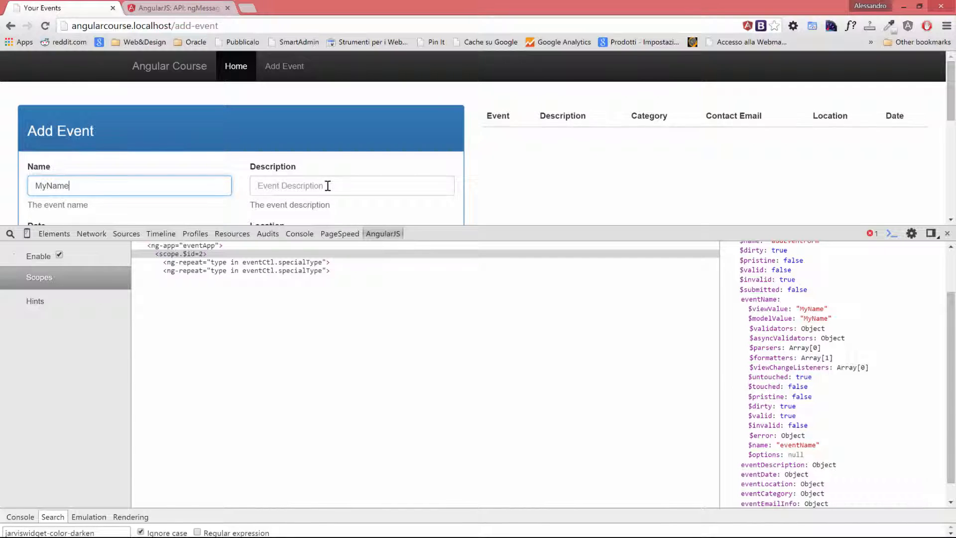
click(351, 186)
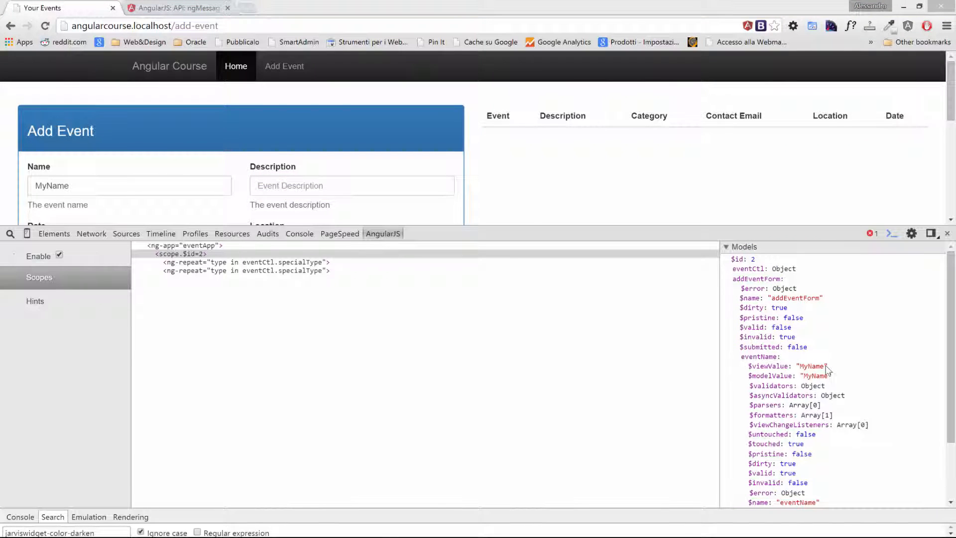
mouse_move(731, 317)
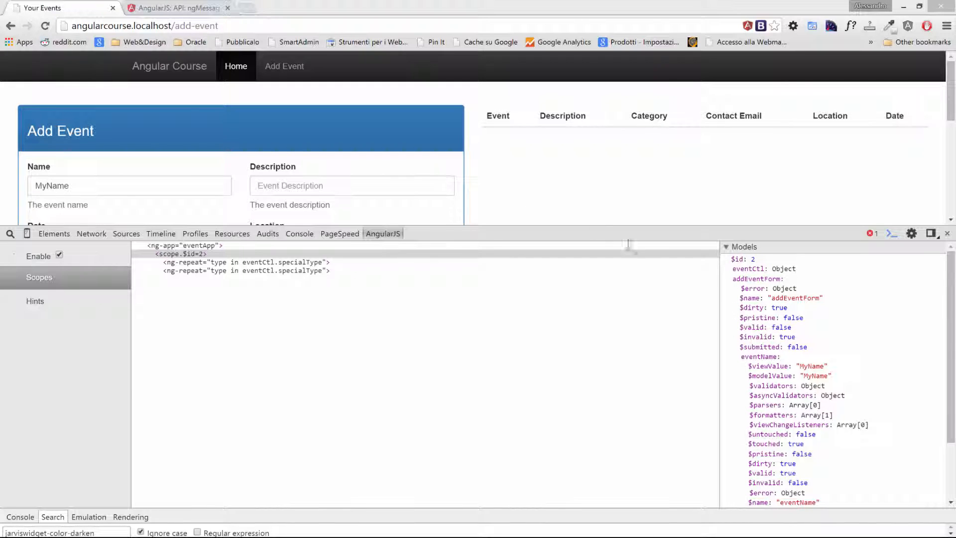
Enter Des description, MyLocaltion location and ALE email, then choose No for Special Event.
text(Des)
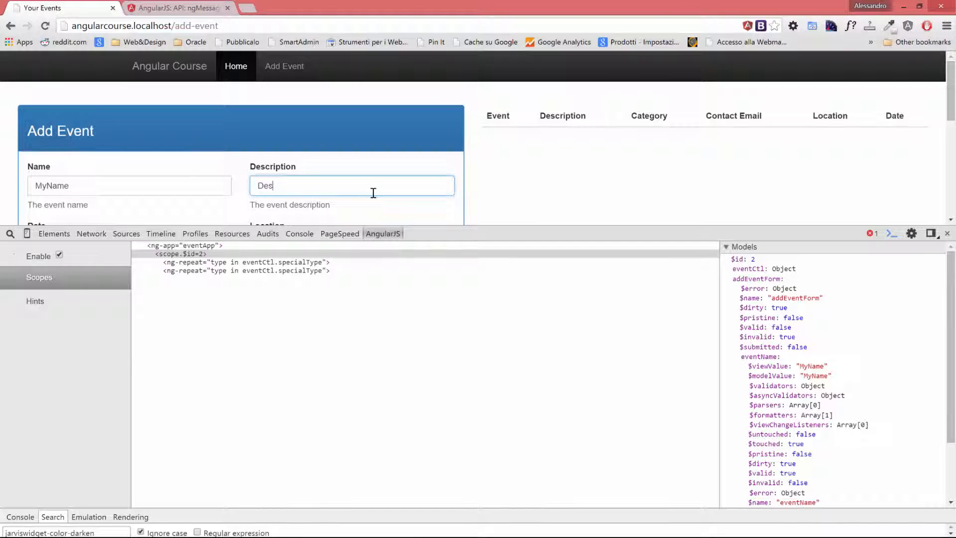
scroll(down, 3)
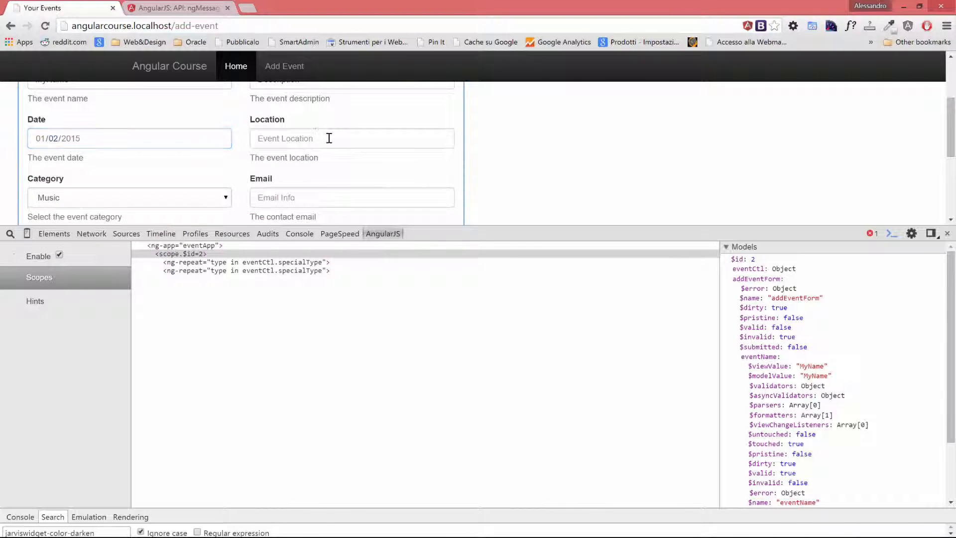
text(MyLocaltion)
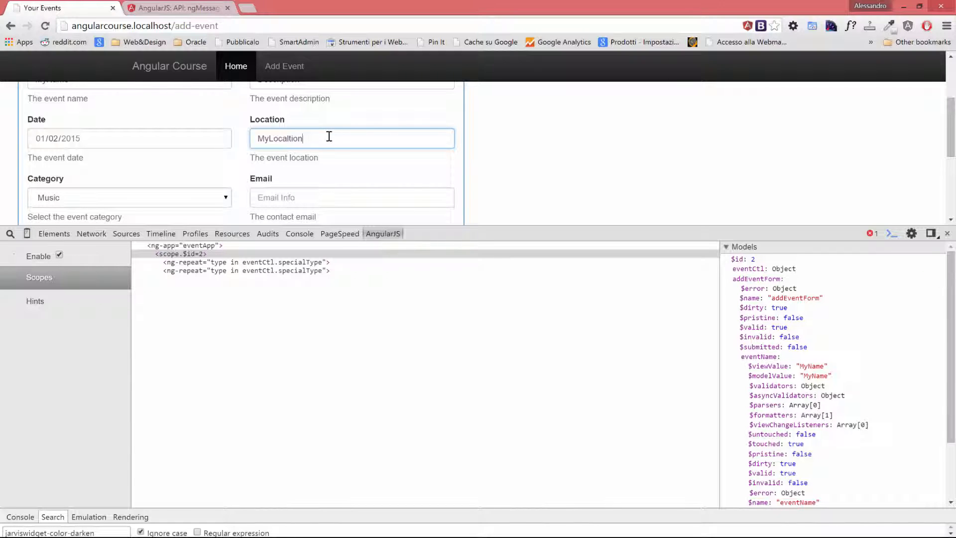
click(128, 197)
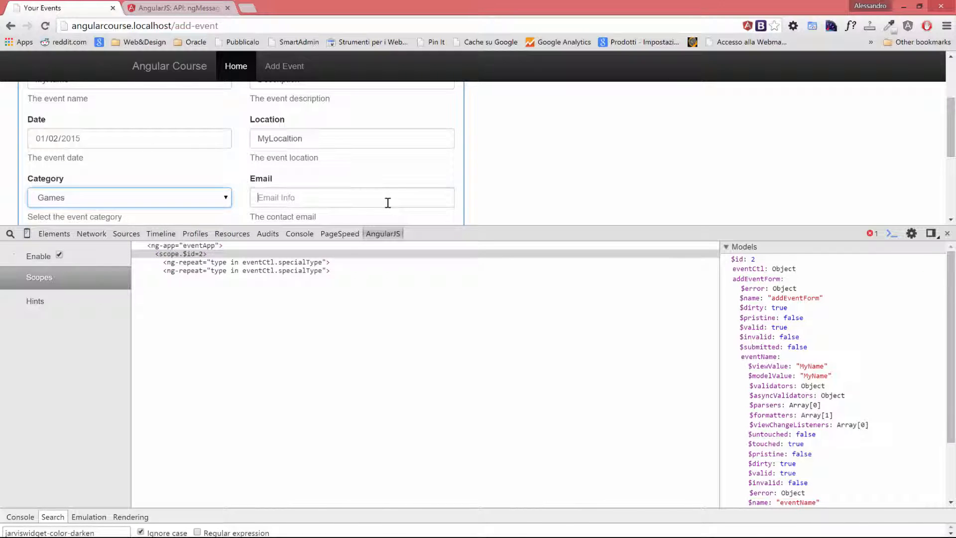
text(ALEx@dum)
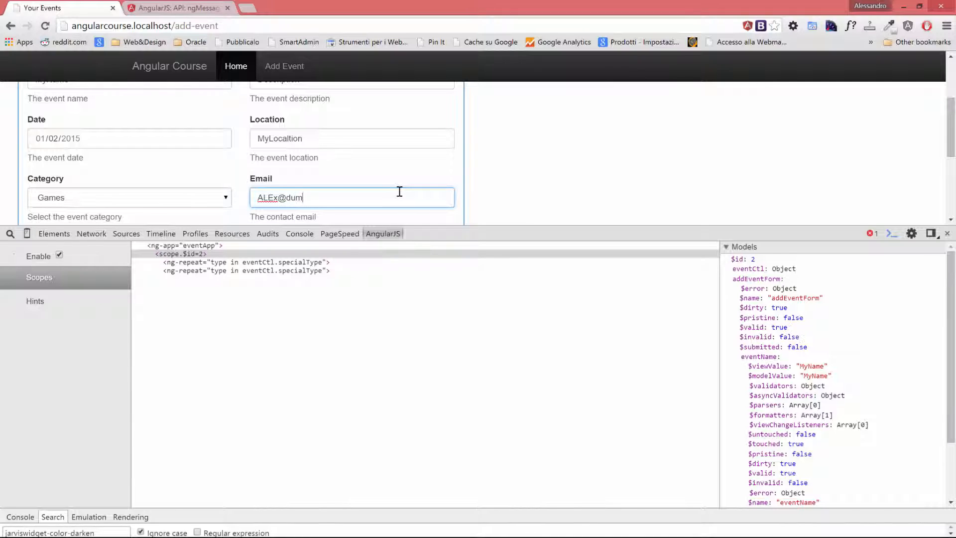
scroll(down, 3)
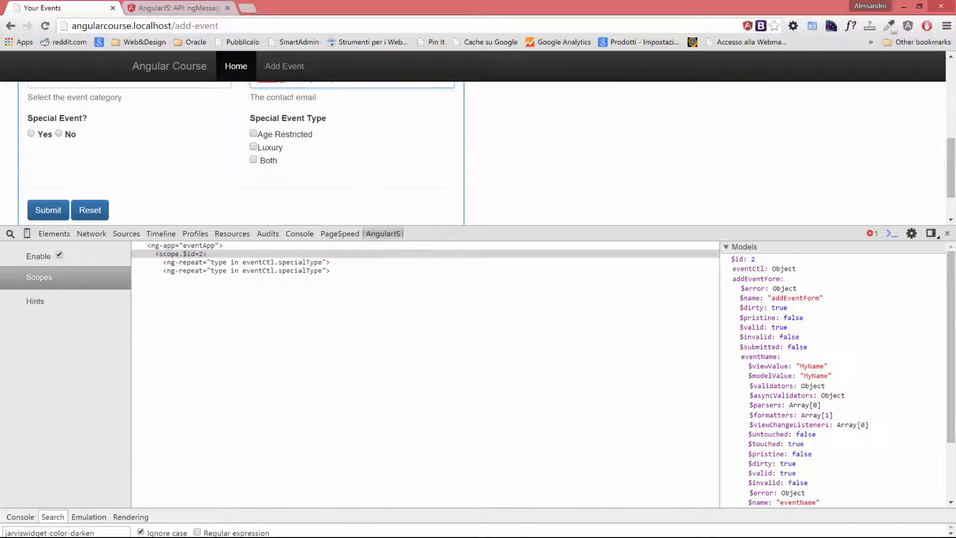
click(59, 134)
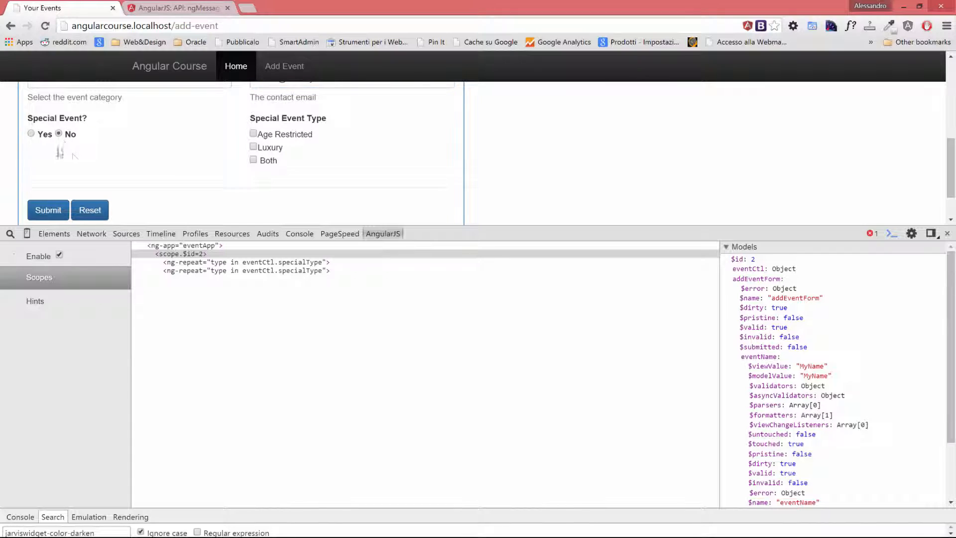
mouse_move(765, 320)
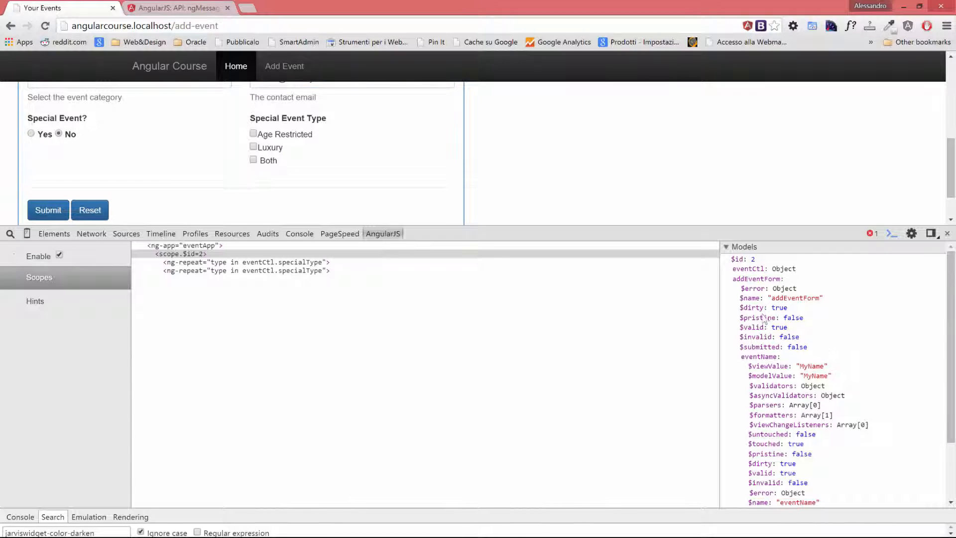
mouse_move(758, 333)
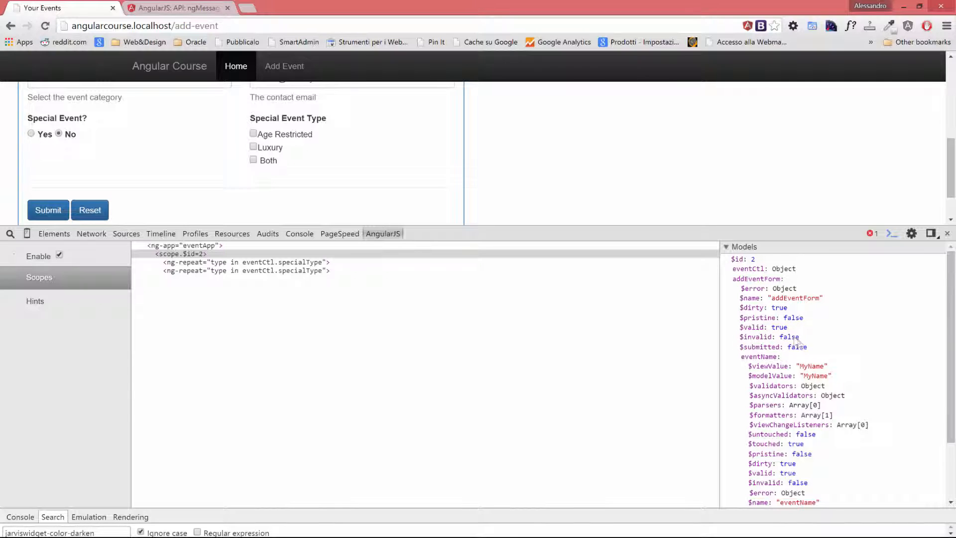
mouse_move(173, 128)
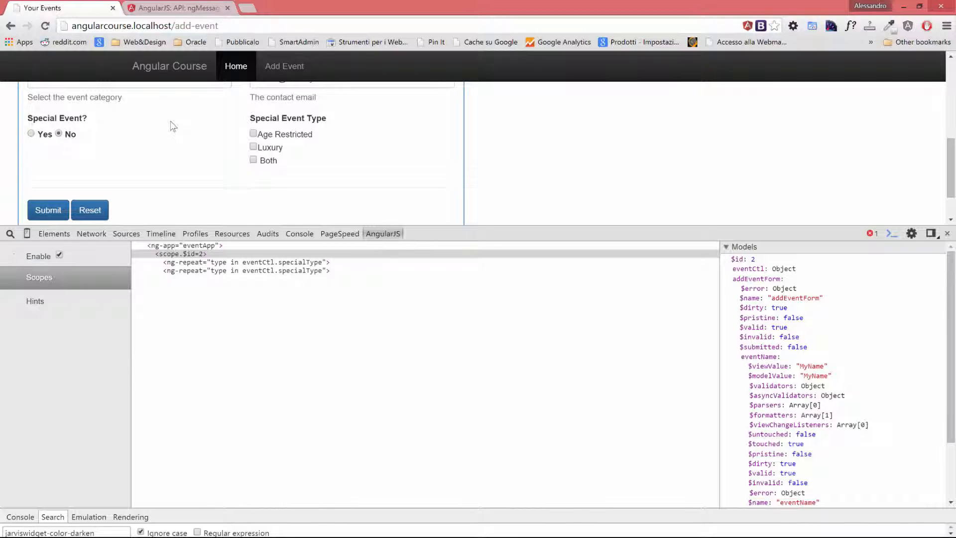
Return to the top of the page and view the form's ng-valid markup in the Elements panel.
scroll(up, 3)
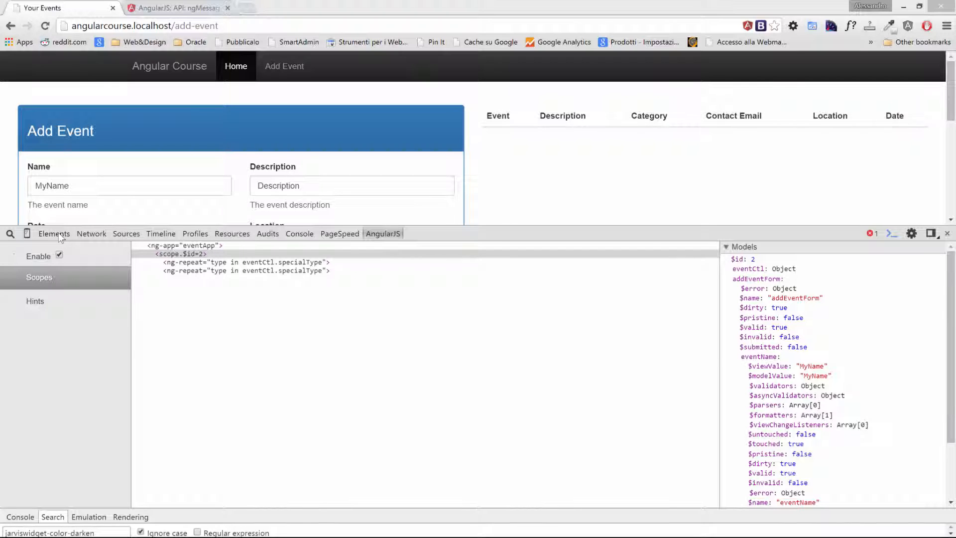
click(54, 234)
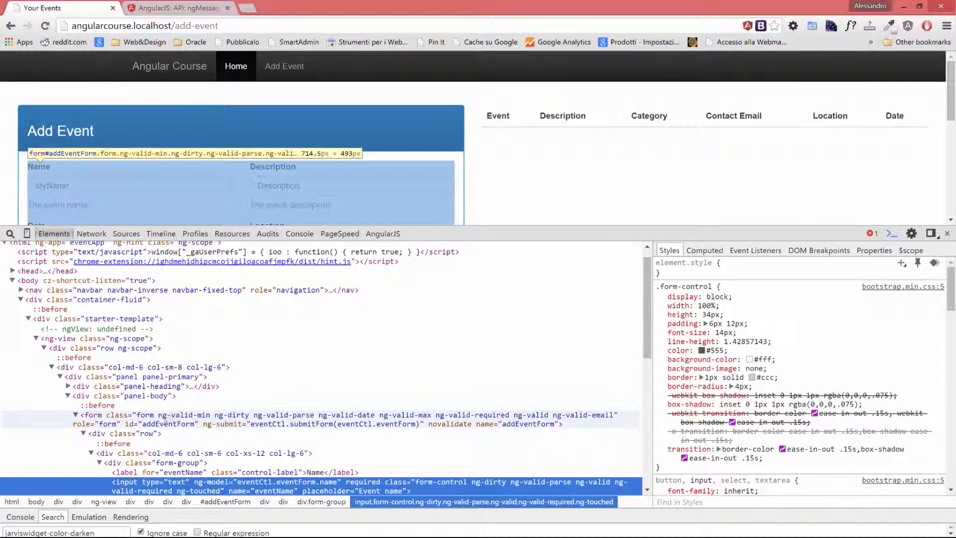